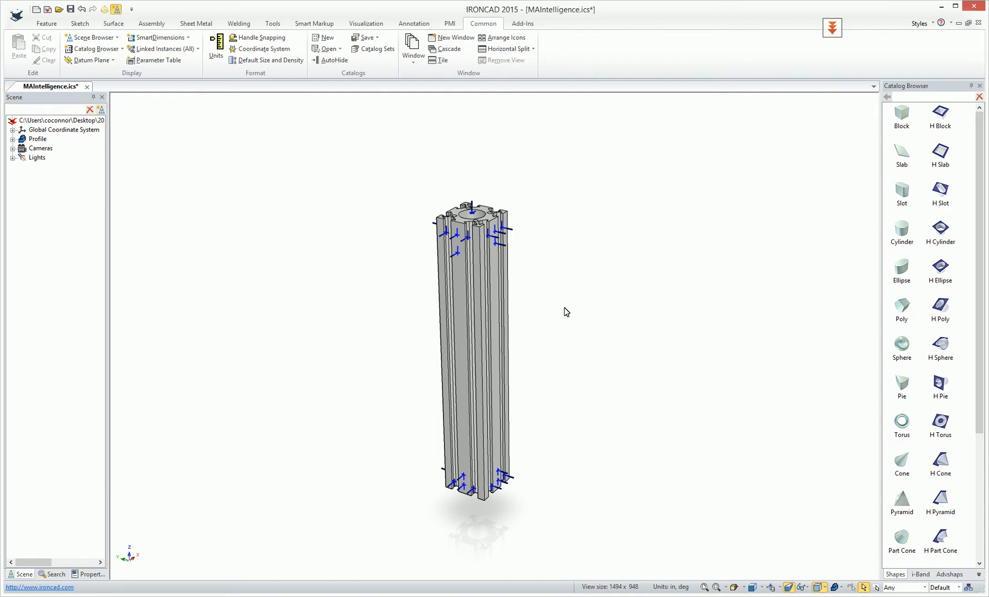
pyautogui.moveTo(573, 310)
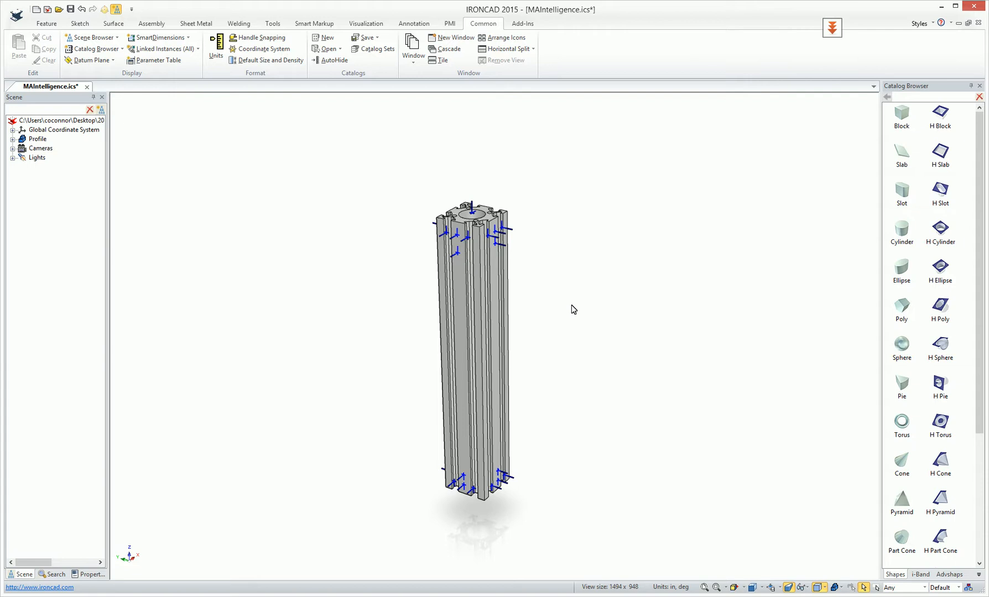
pyautogui.moveTo(577, 315)
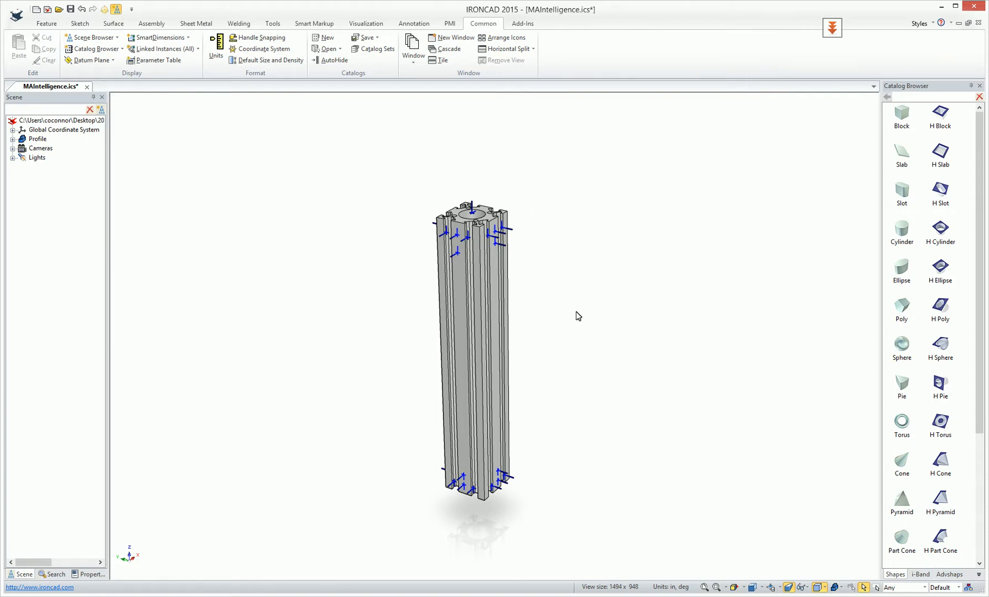
pyautogui.moveTo(397, 104)
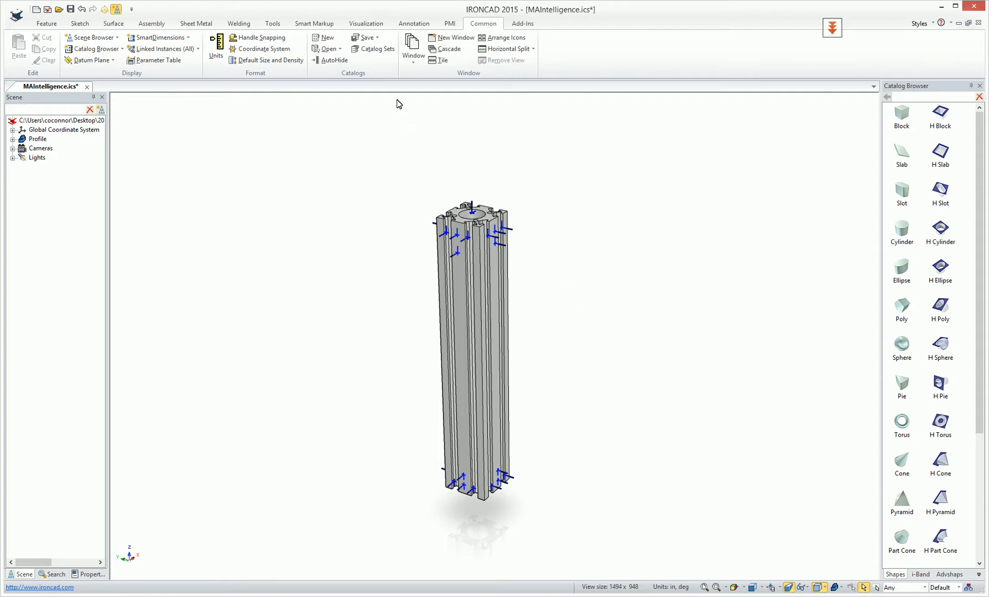
# Step: Select the aluminum profile part so it can be dragged into the empty Catalog3
pyautogui.click(37, 139)
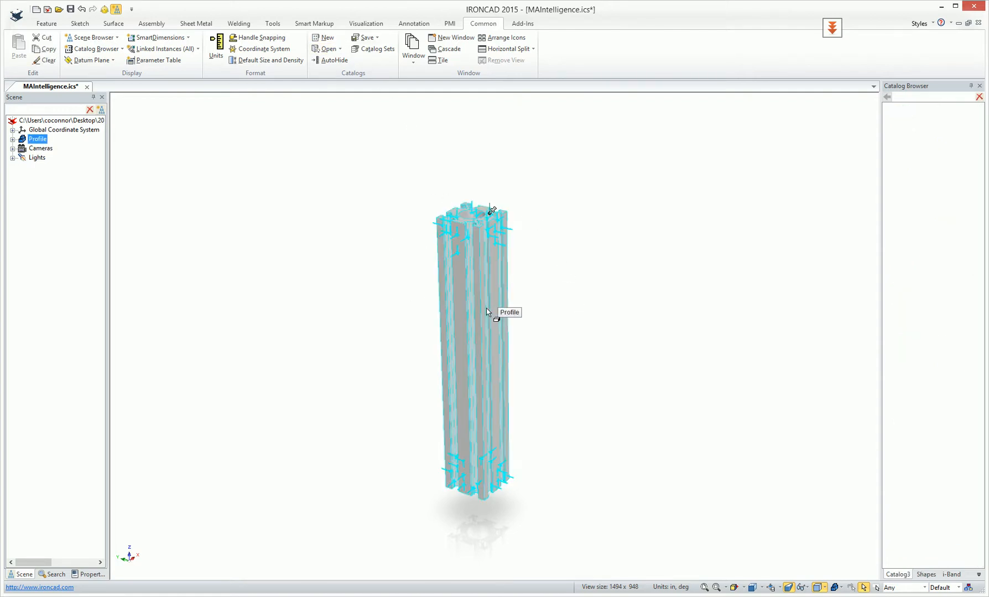
pyautogui.moveTo(721, 255)
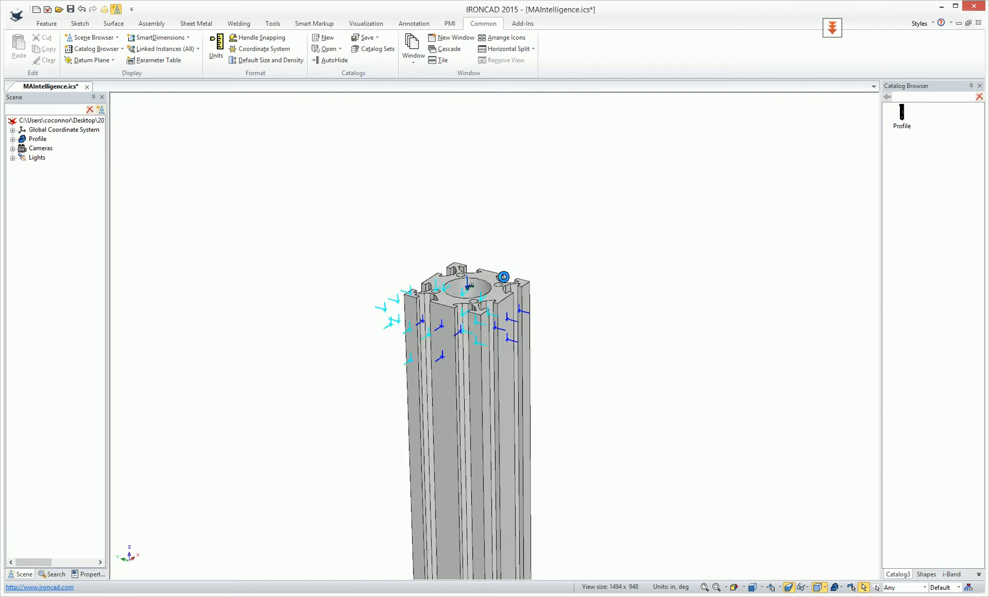
# Step: Drop the Profile catalog item onto the top attachment point of the first profile
pyautogui.click(610, 265)
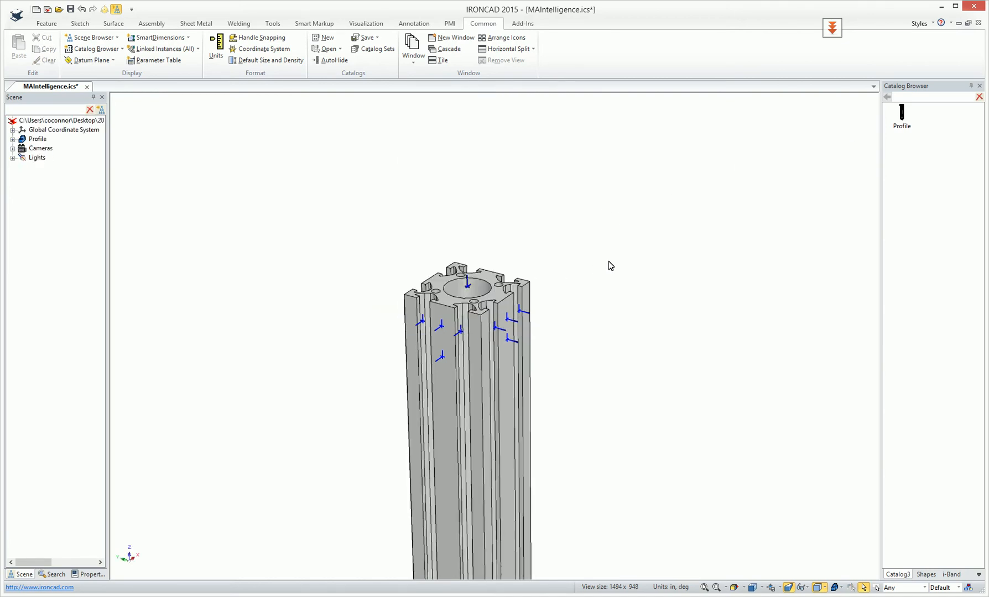
pyautogui.click(514, 350)
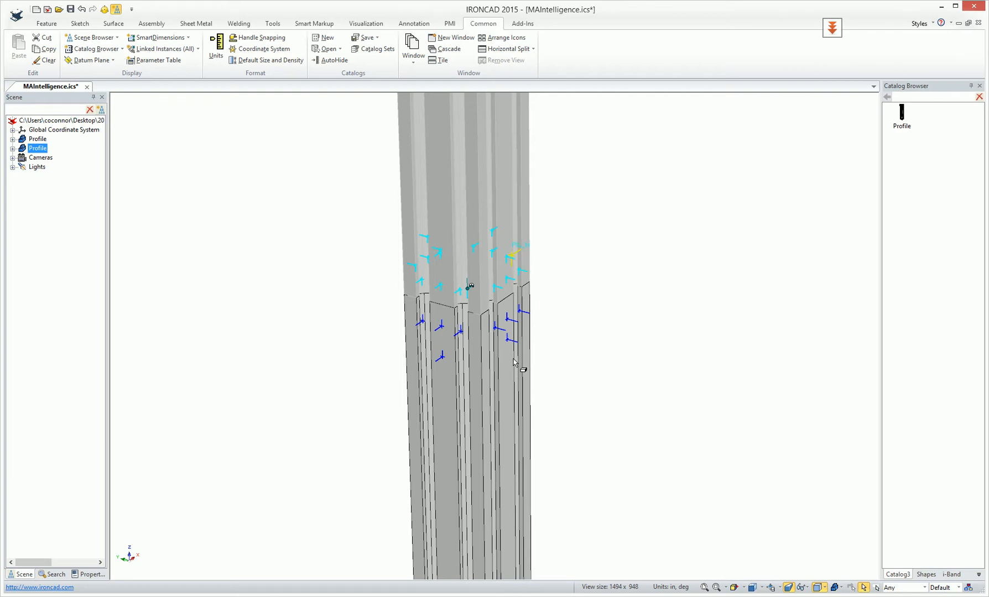
pyautogui.moveTo(516, 282)
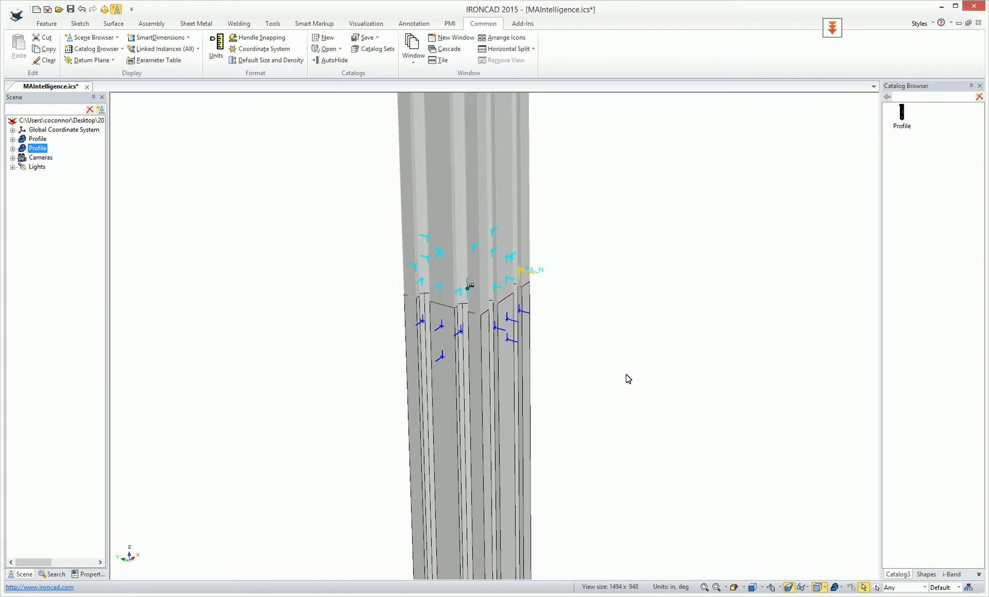
pyautogui.moveTo(536, 372)
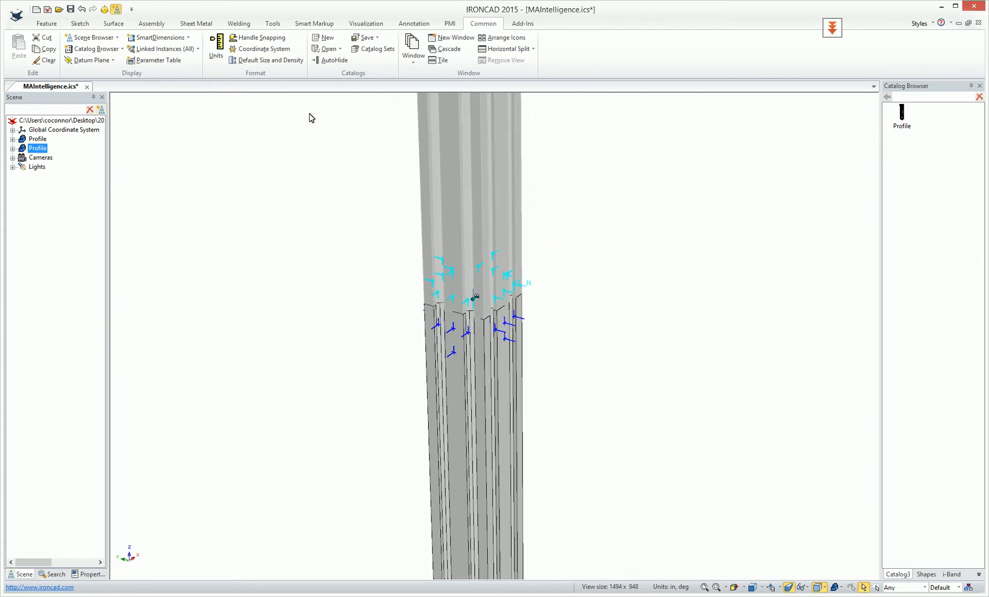
# Step: Start Mate & Align Positioning and pick the upper profile's side face to align
pyautogui.click(151, 24)
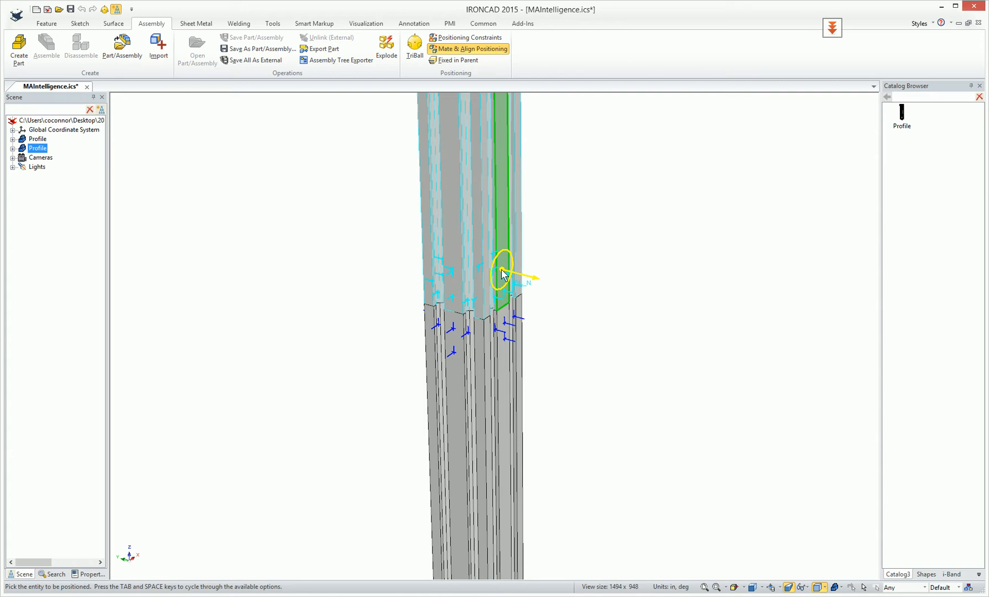
pyautogui.click(503, 272)
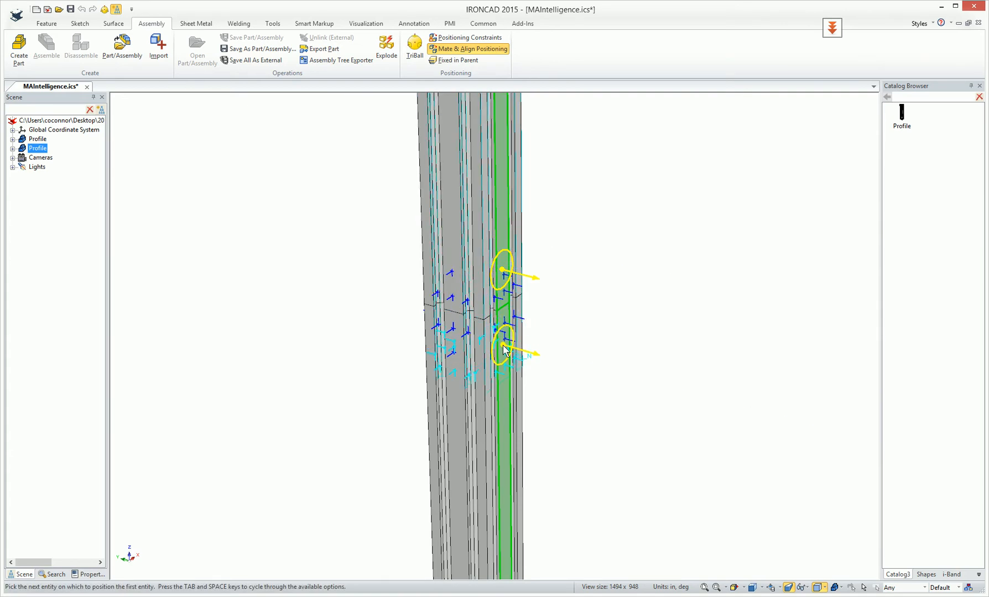